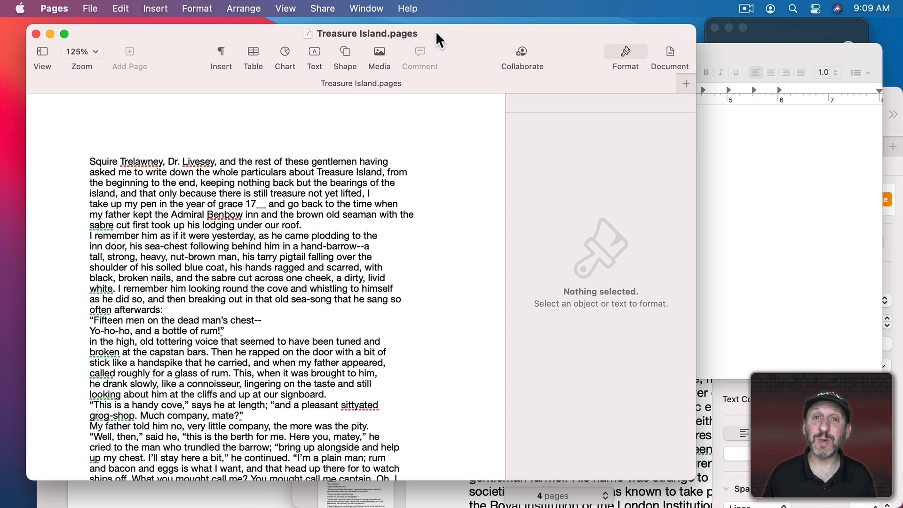
# - Switch from Pages to the running TextEdit app via the Command app switcher
pyautogui.press('cmd')
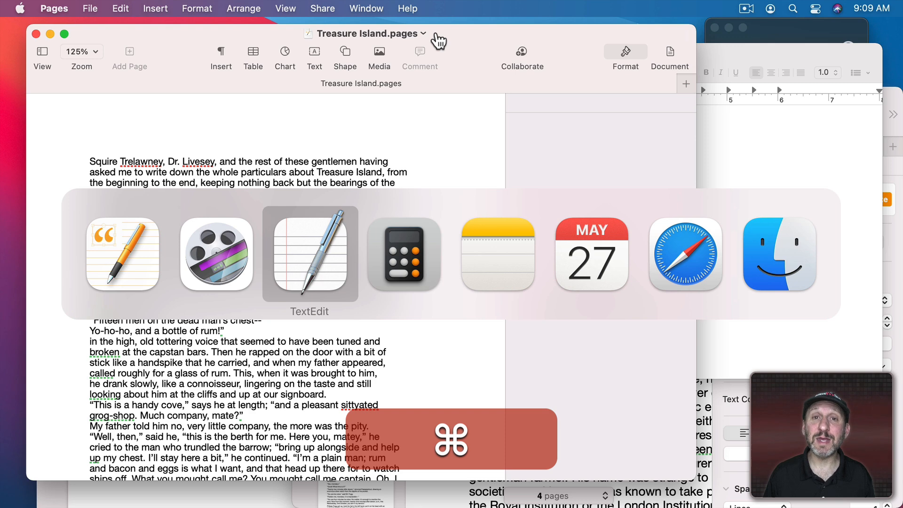
pyautogui.click(308, 255)
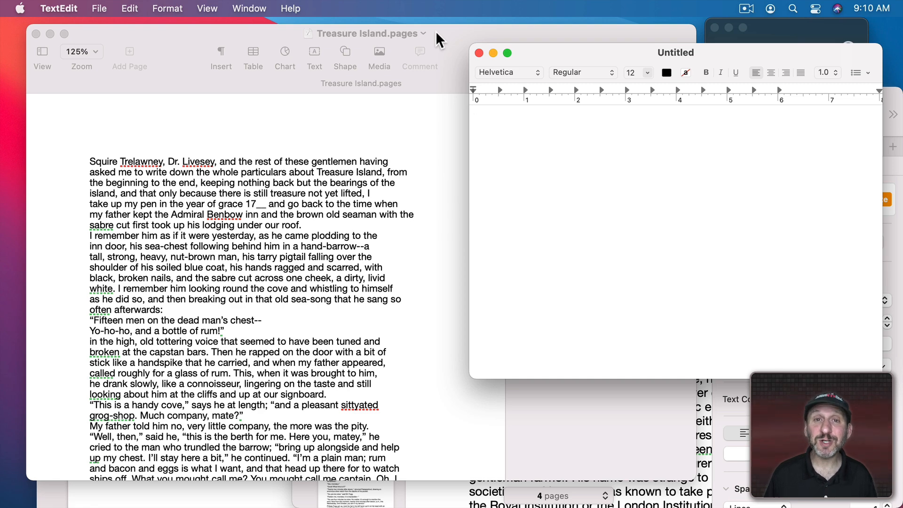
pyautogui.moveTo(813, 45)
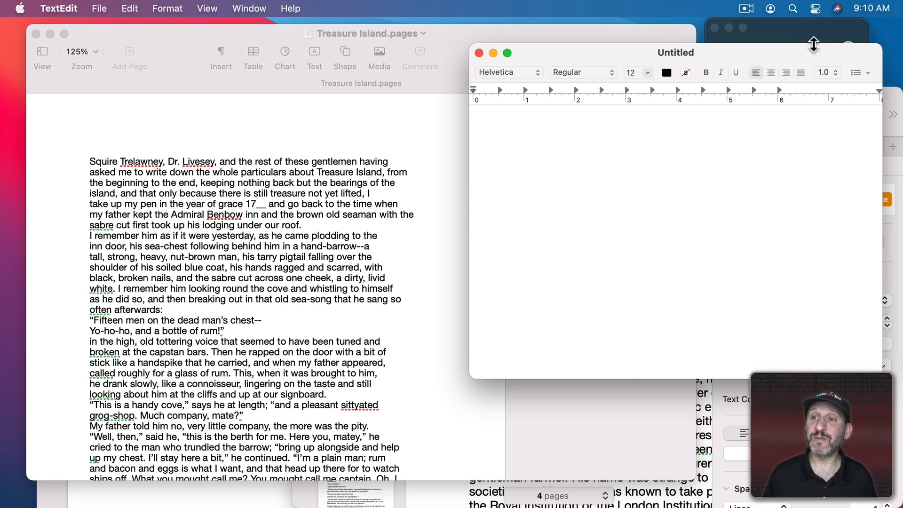
pyautogui.moveTo(776, 34)
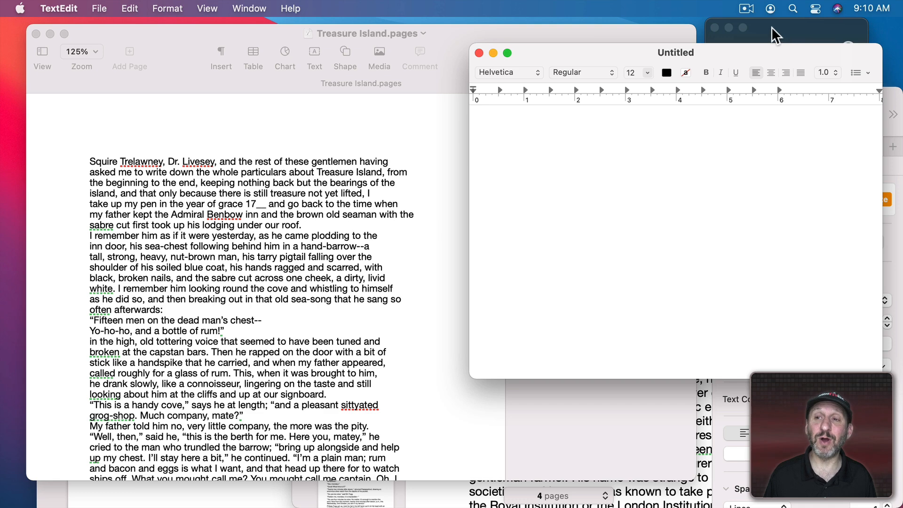
pyautogui.moveTo(780, 36)
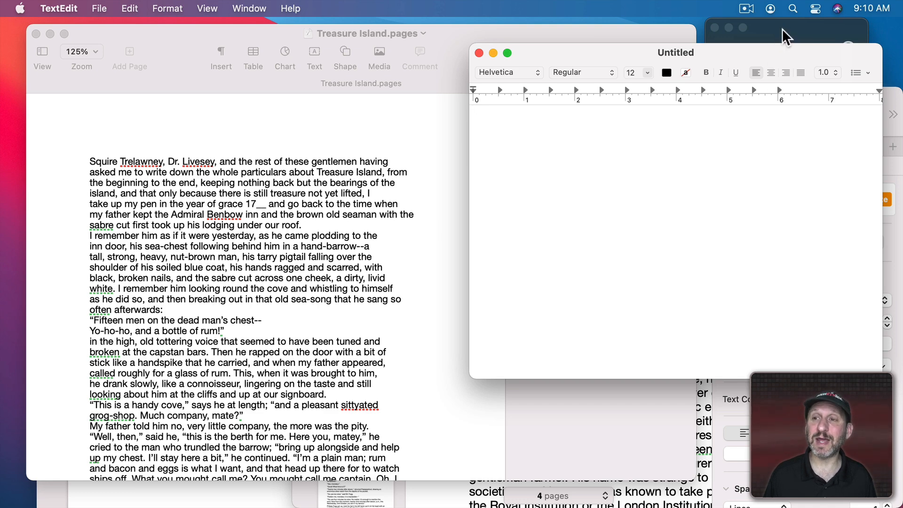
# - Make the Calculator window active so it sits in front of TextEdit and Pages
pyautogui.click(786, 34)
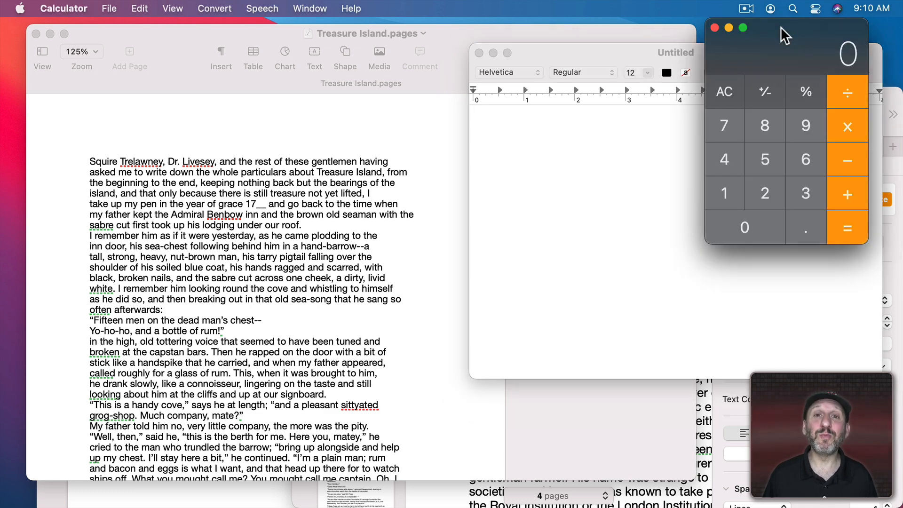
pyautogui.moveTo(76, 8)
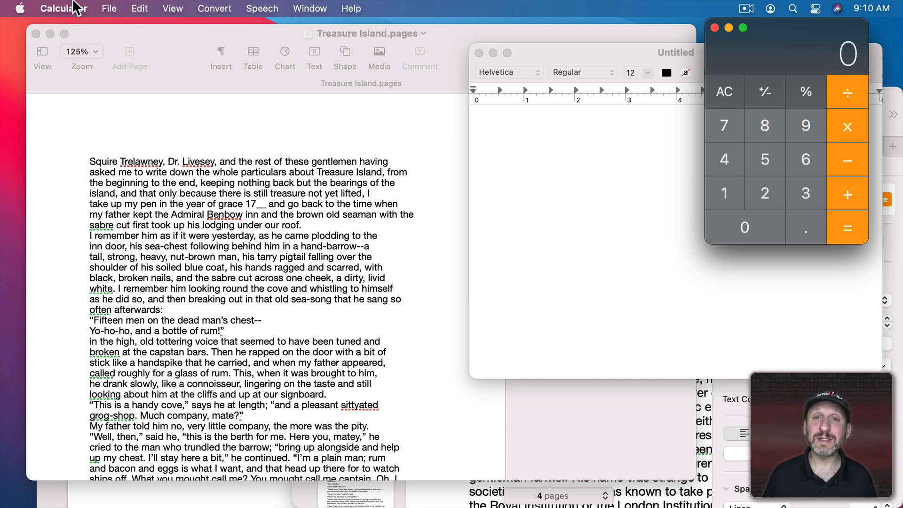
pyautogui.moveTo(481, 101)
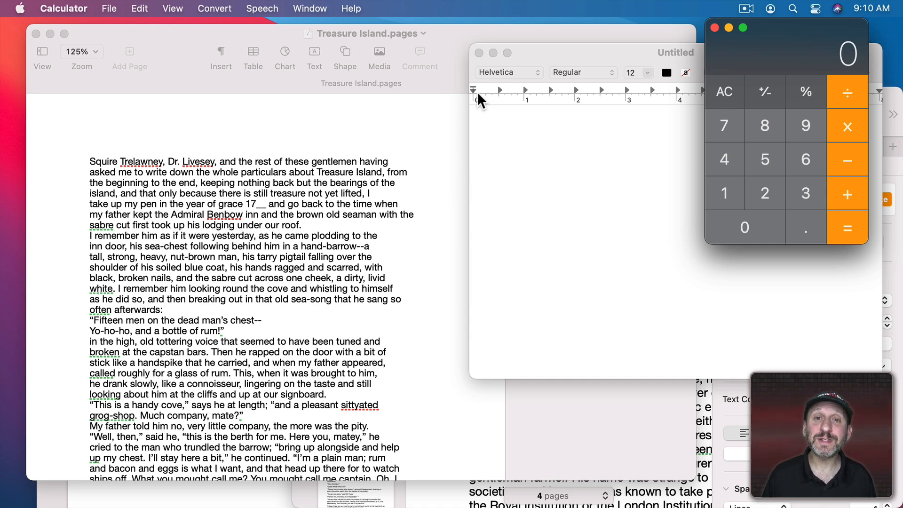
pyautogui.moveTo(279, 481)
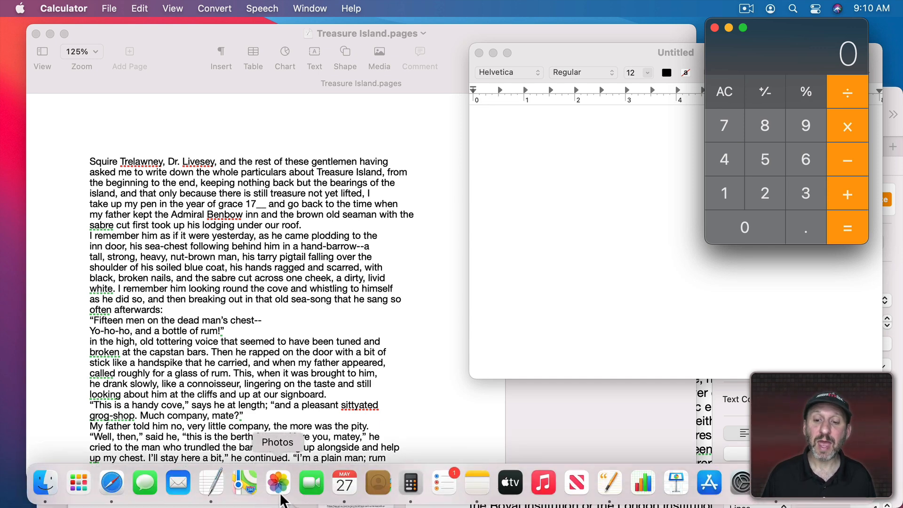
pyautogui.moveTo(541, 482)
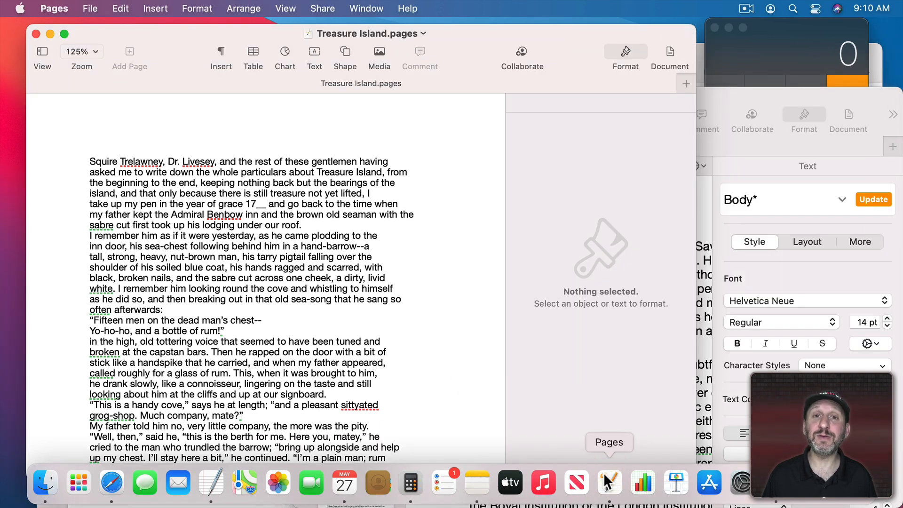
pyautogui.moveTo(512, 184)
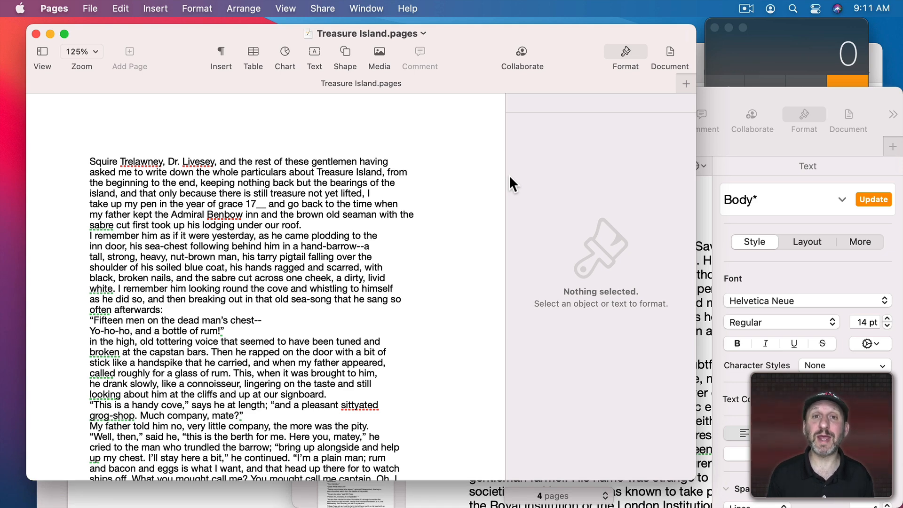
# - Search Spotlight for 'text' to jump straight to the TextEdit app
pyautogui.press('cmd+space')
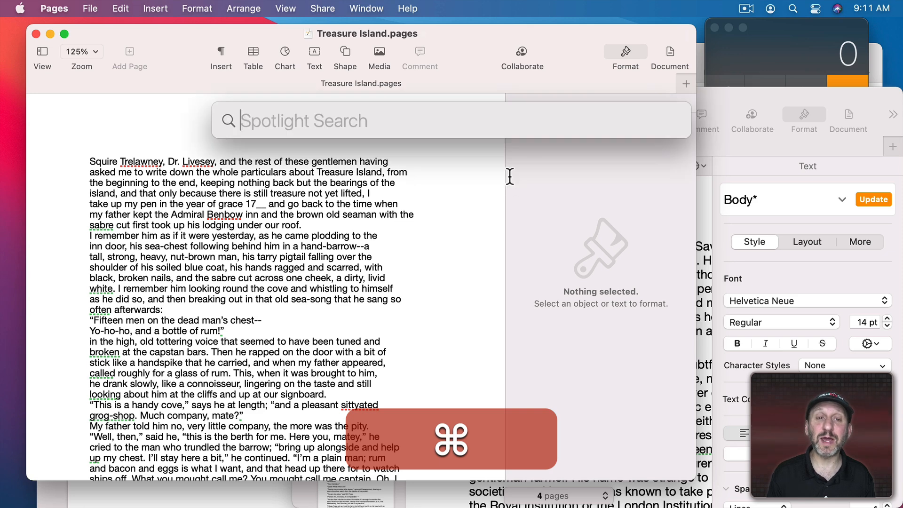
pyautogui.write('text')
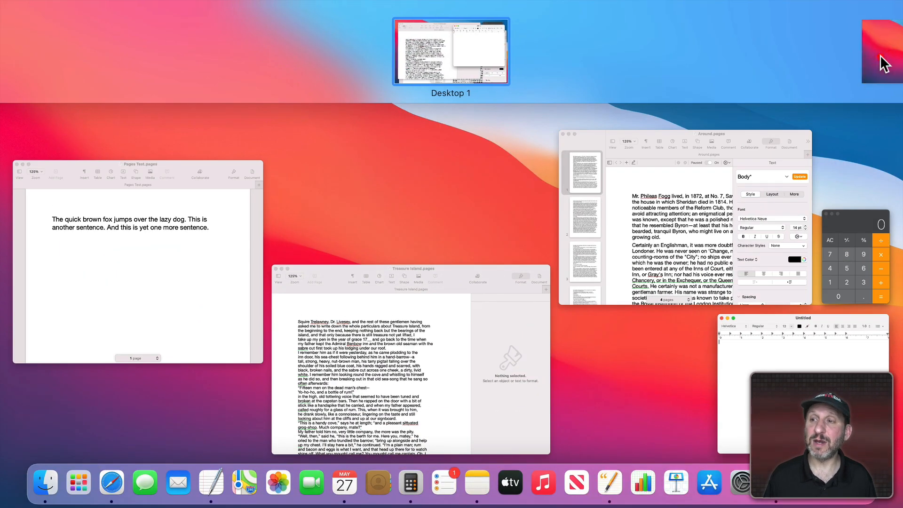
# - Add Desktop 2 in Mission Control, visit it, and return to the Pages window
pyautogui.click(880, 51)
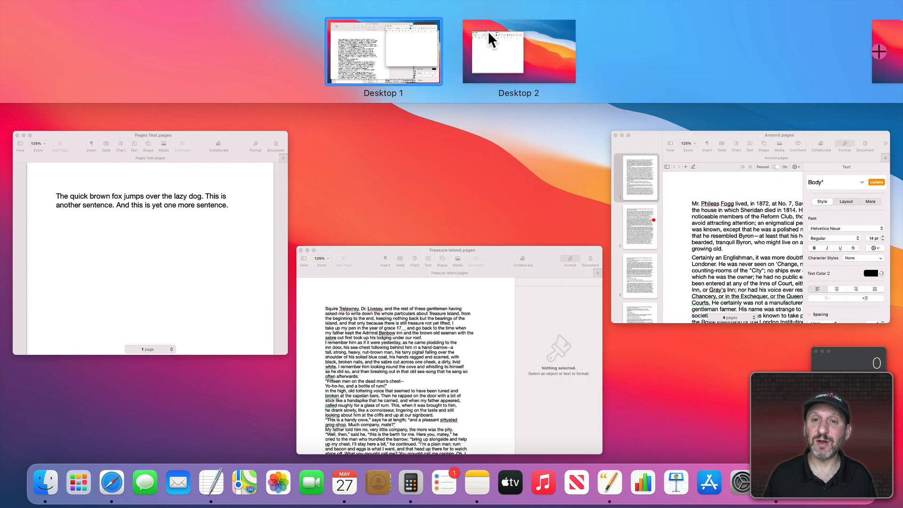
pyautogui.moveTo(497, 59)
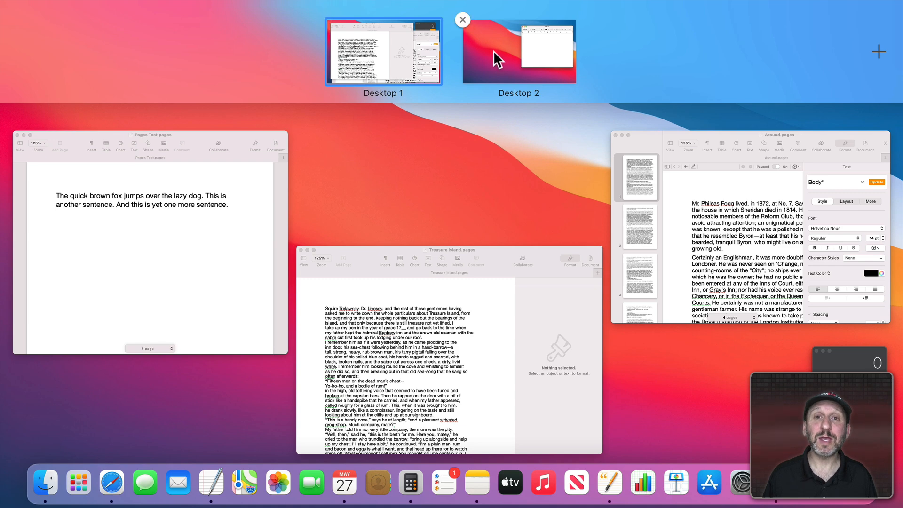
pyautogui.click(518, 51)
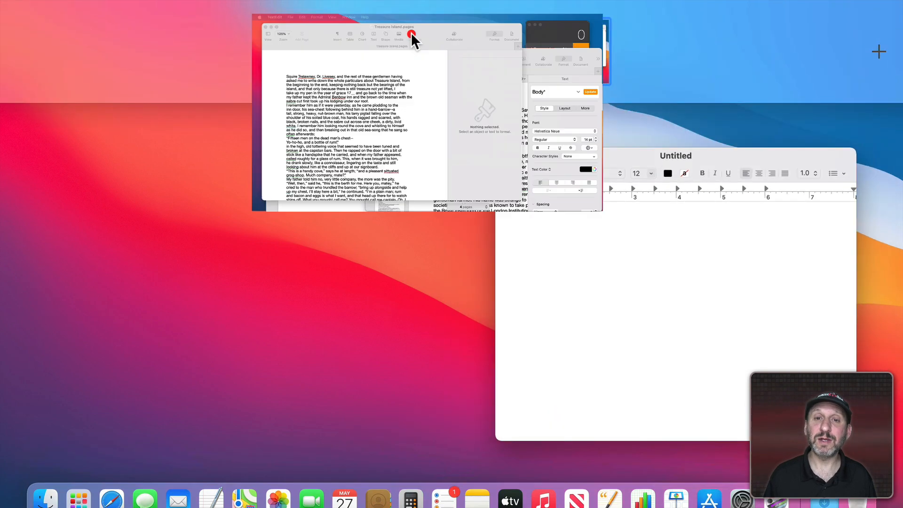
pyautogui.click(393, 26)
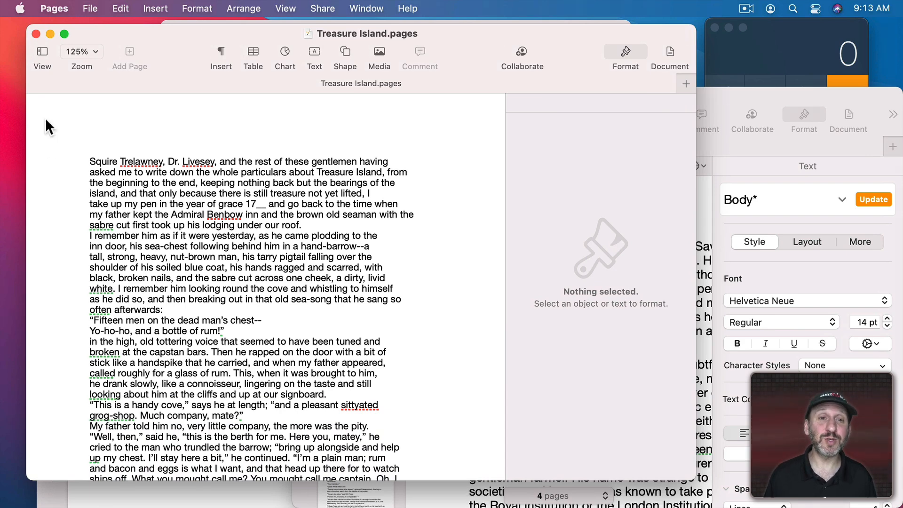
pyautogui.click(64, 33)
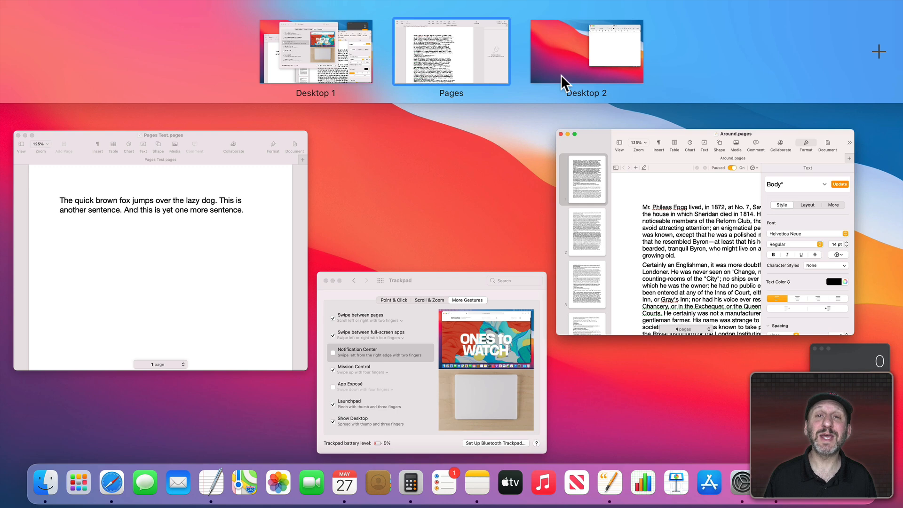
pyautogui.moveTo(450, 52)
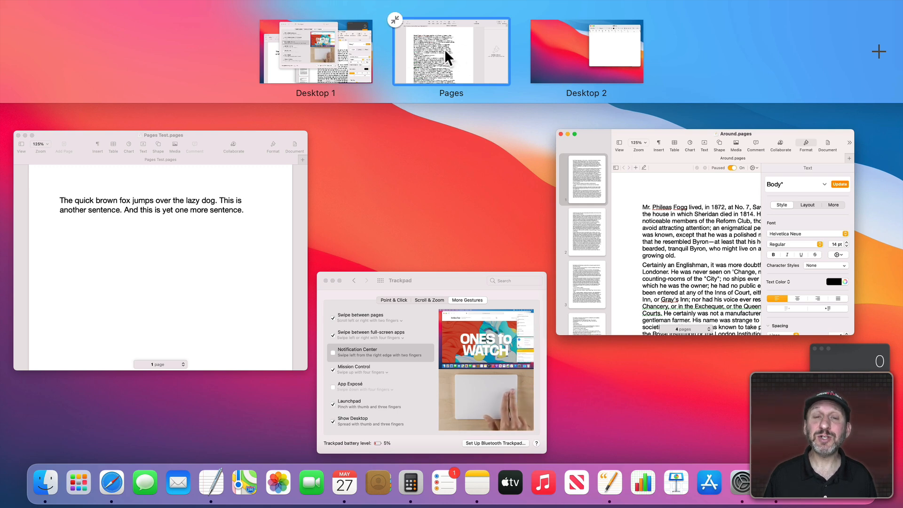
pyautogui.moveTo(550, 60)
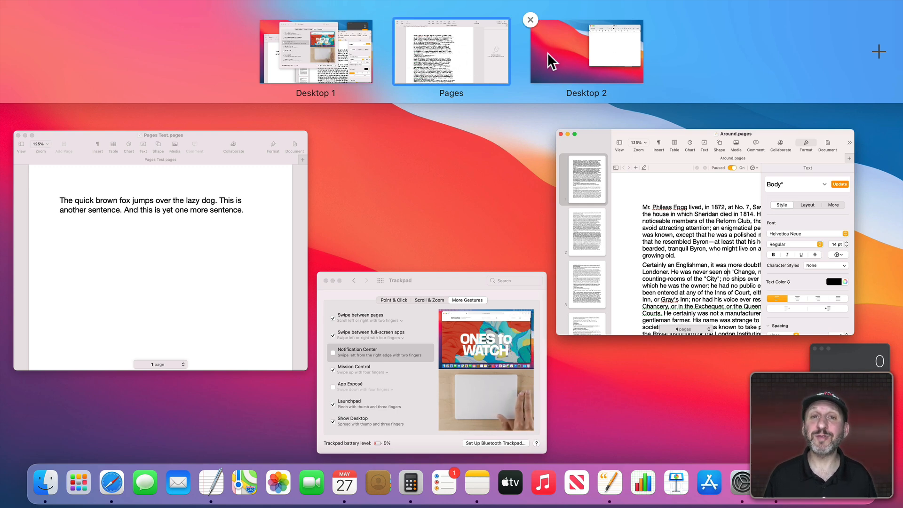
pyautogui.moveTo(339, 65)
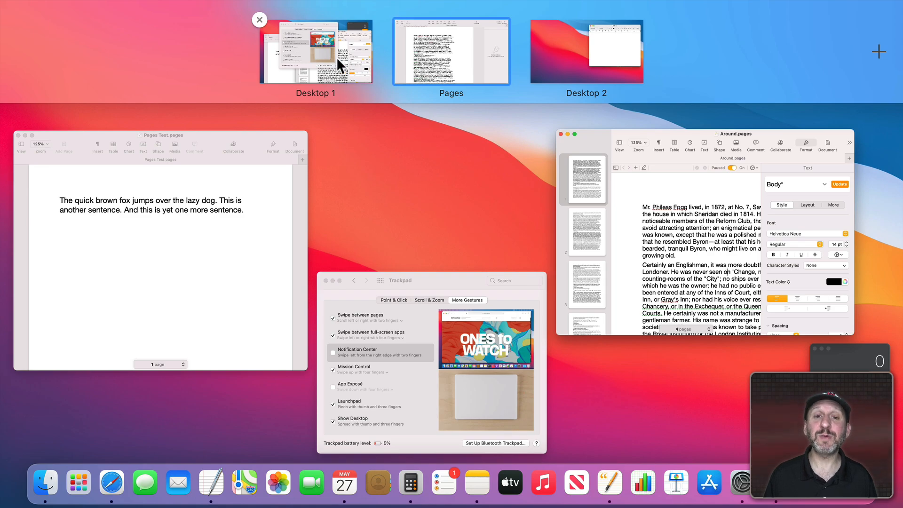
pyautogui.click(451, 50)
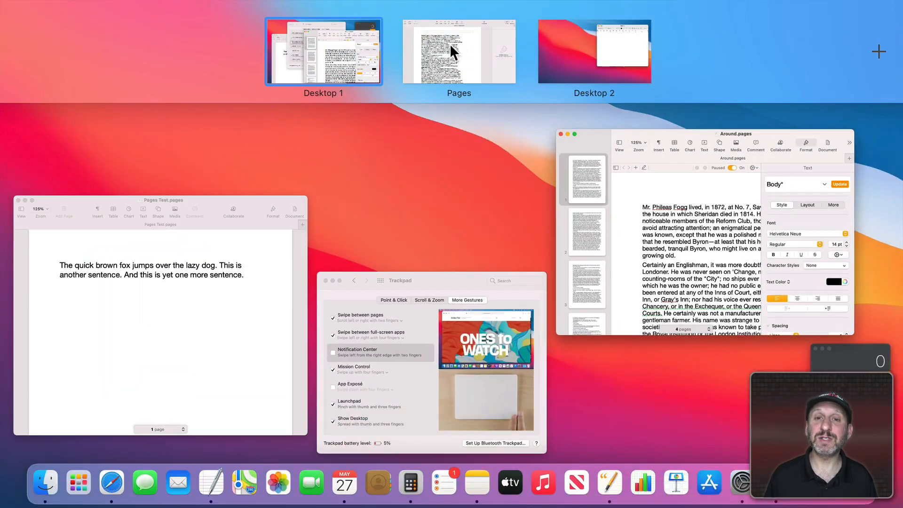
pyautogui.click(458, 51)
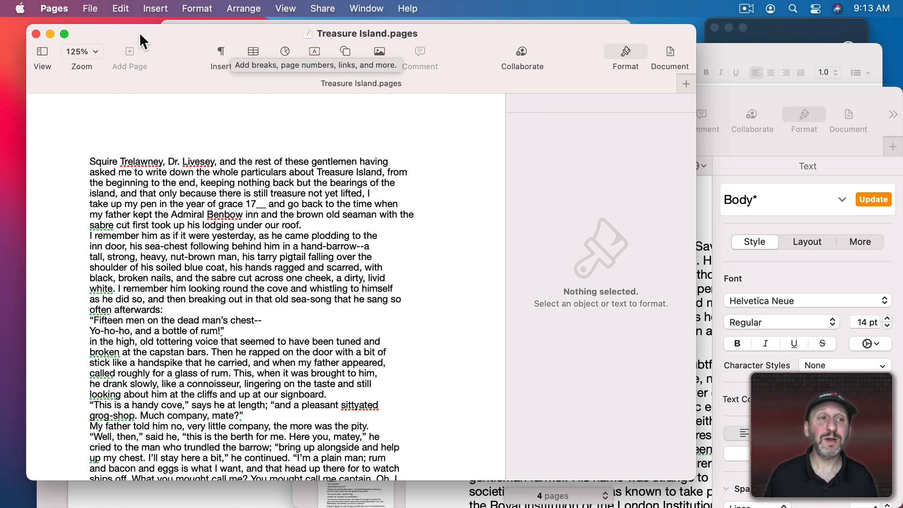
pyautogui.moveTo(361, 47)
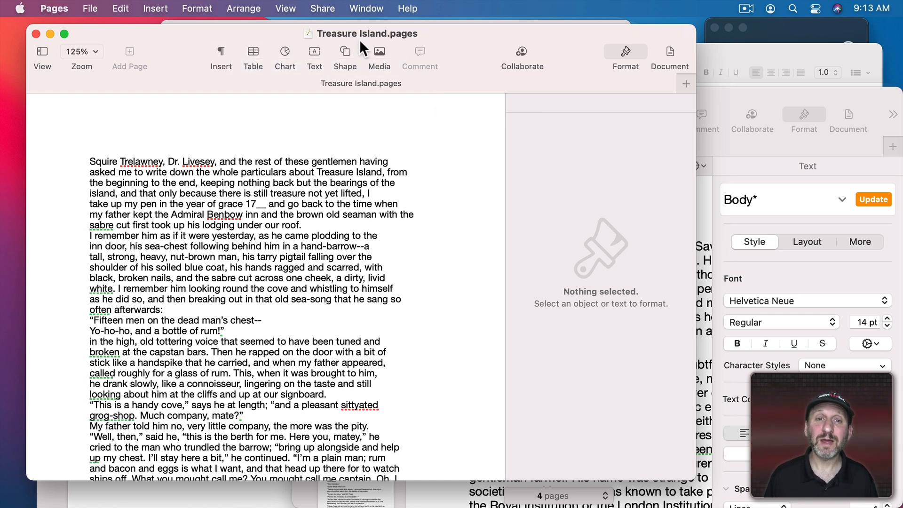
pyautogui.moveTo(363, 11)
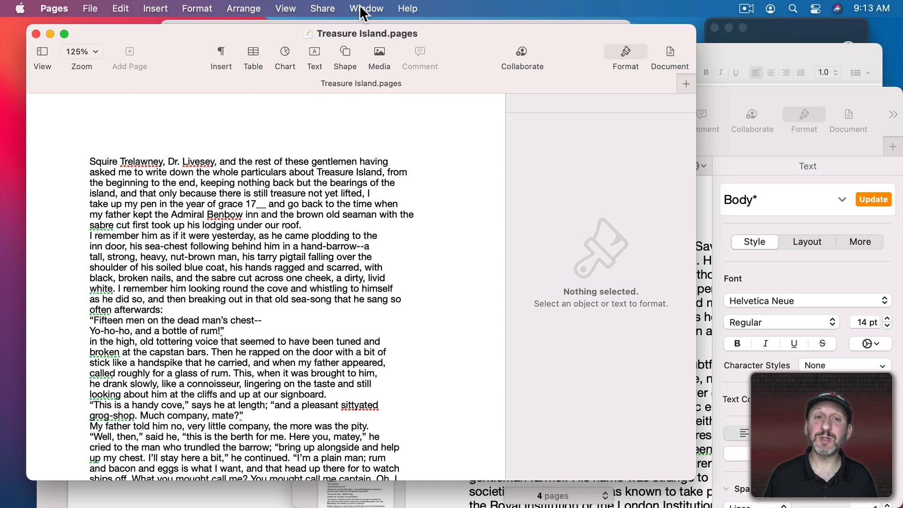
pyautogui.click(366, 8)
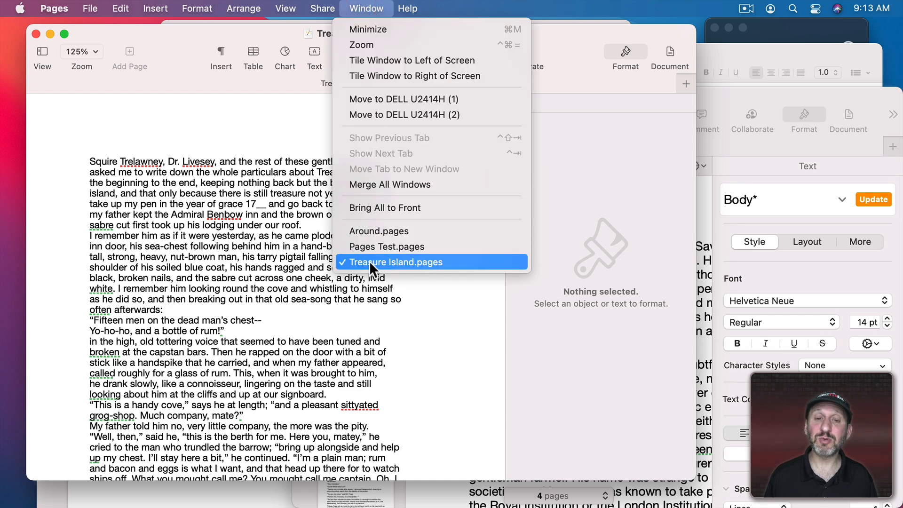
pyautogui.moveTo(379, 232)
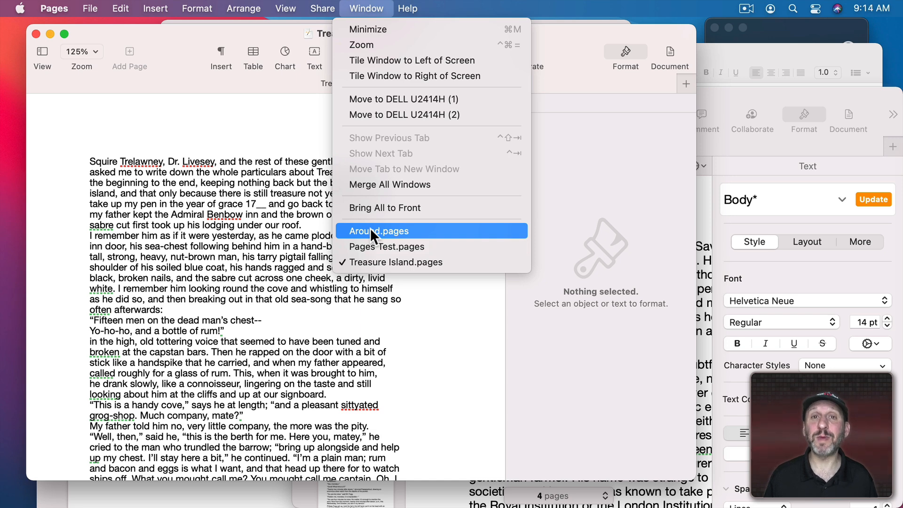
pyautogui.moveTo(386, 246)
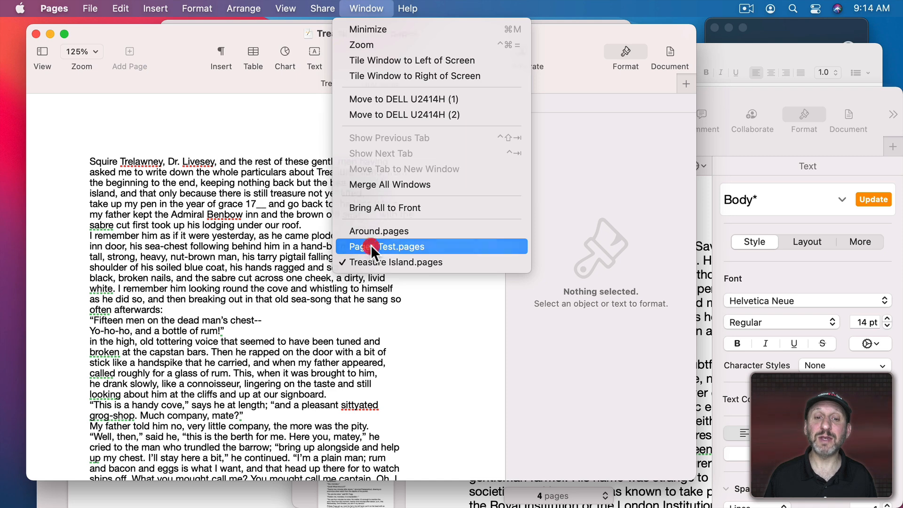
pyautogui.click(402, 247)
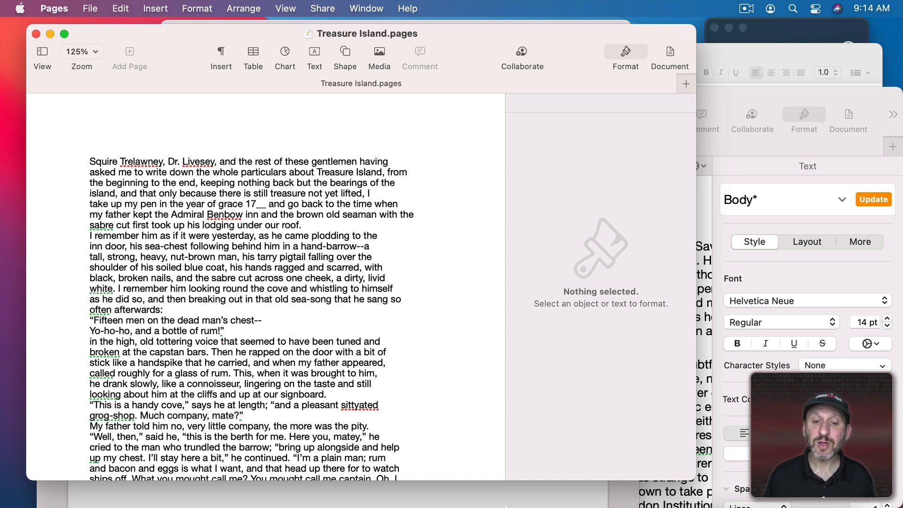
pyautogui.moveTo(610, 483)
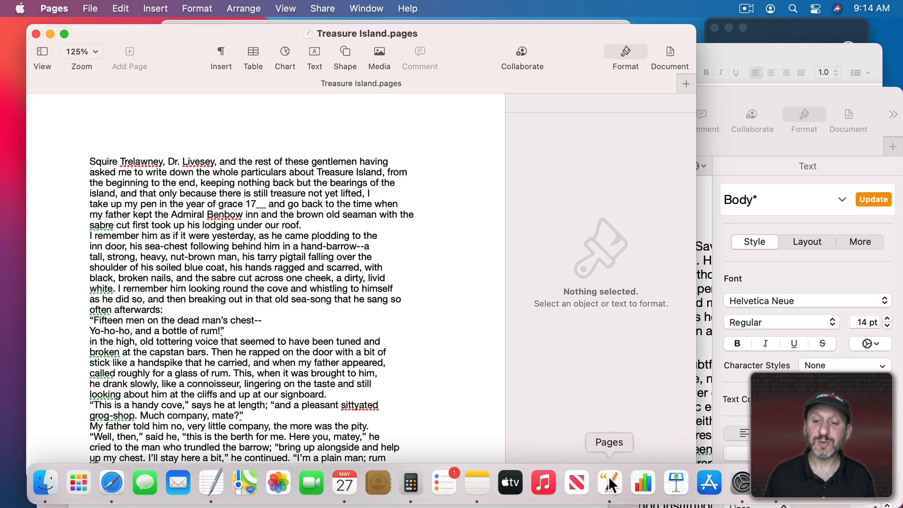
# - Choose Around.pages from the Pages Dock icon's list of open windows
pyautogui.rightClick(609, 482)
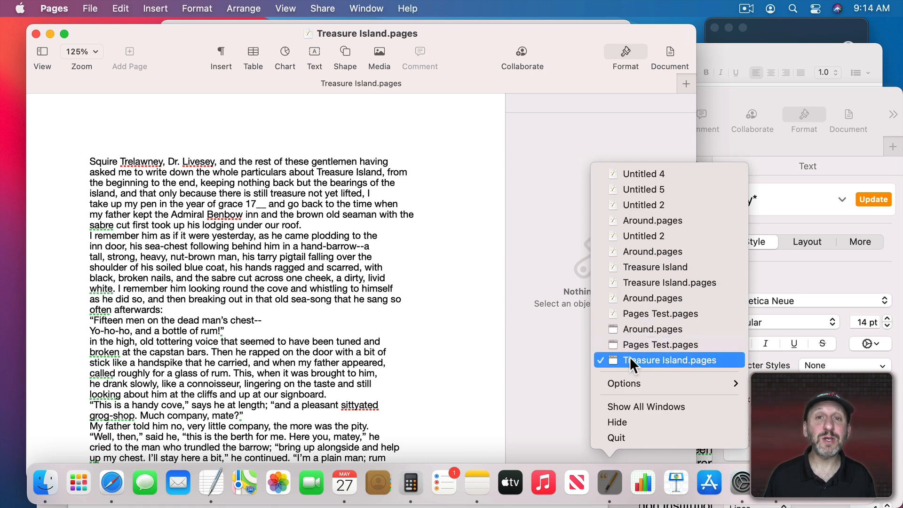
pyautogui.moveTo(653, 329)
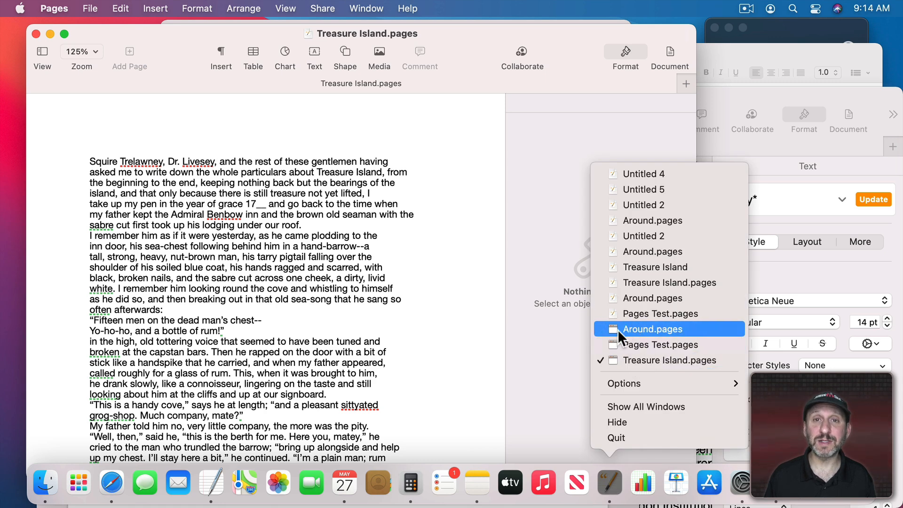
pyautogui.moveTo(644, 189)
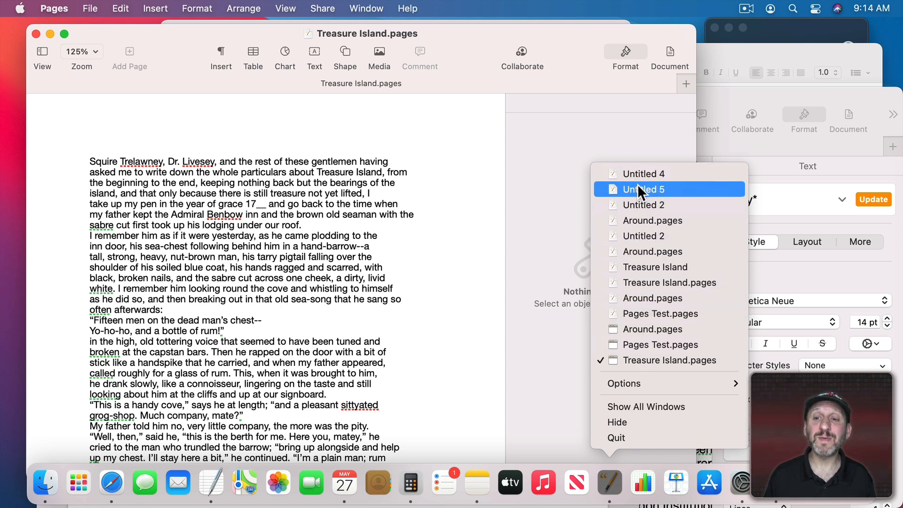
pyautogui.moveTo(653, 329)
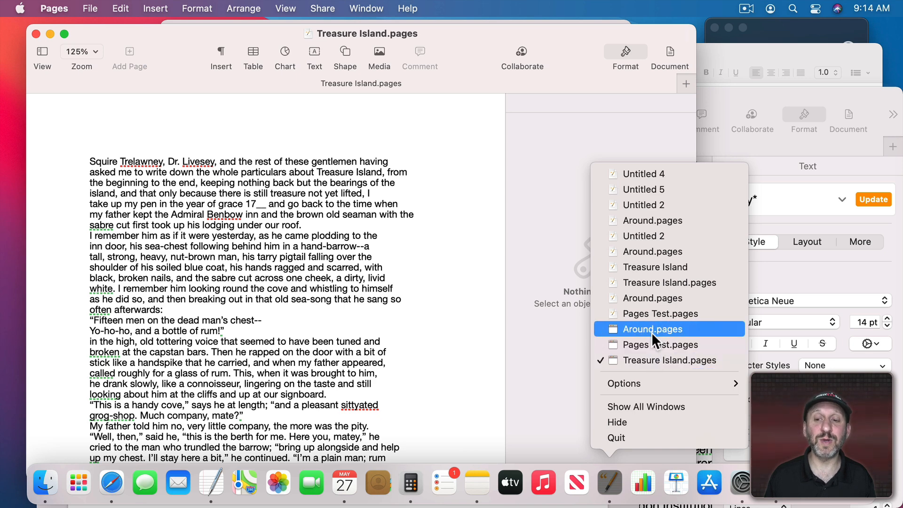
pyautogui.click(652, 329)
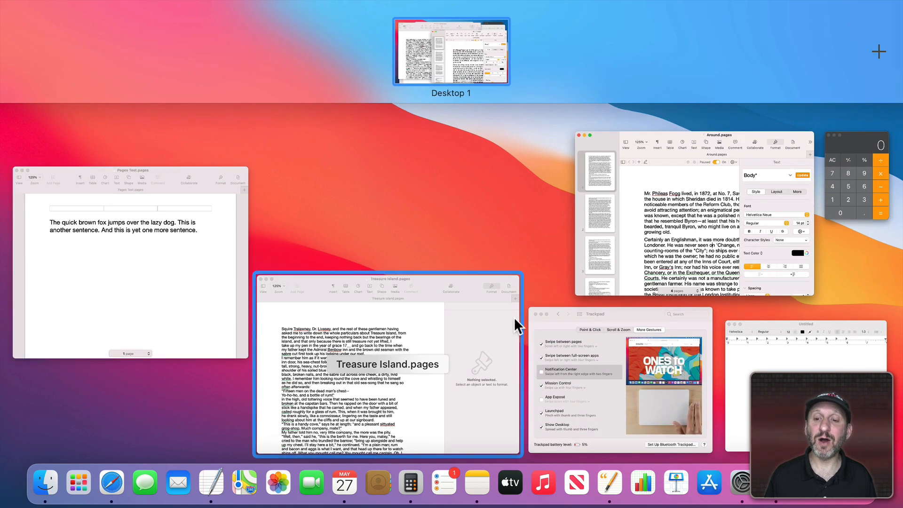
pyautogui.moveTo(290, 288)
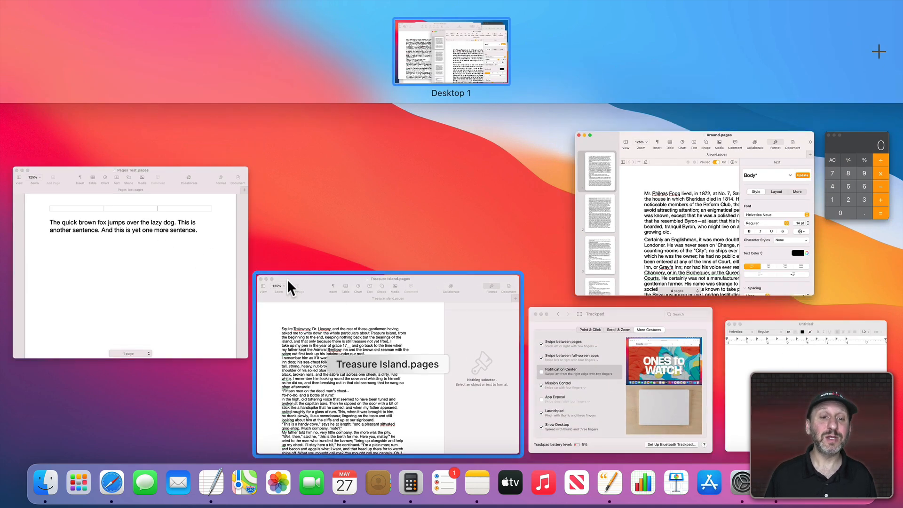
pyautogui.moveTo(520, 375)
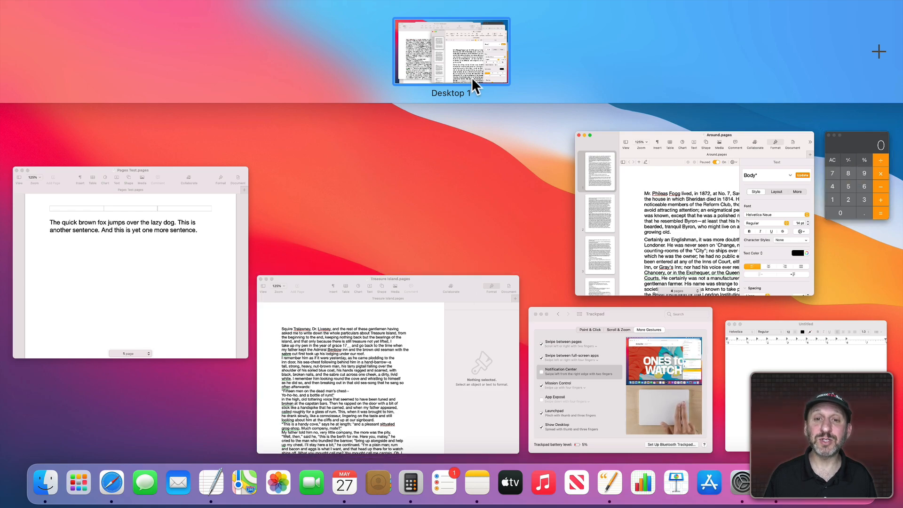
pyautogui.click(451, 52)
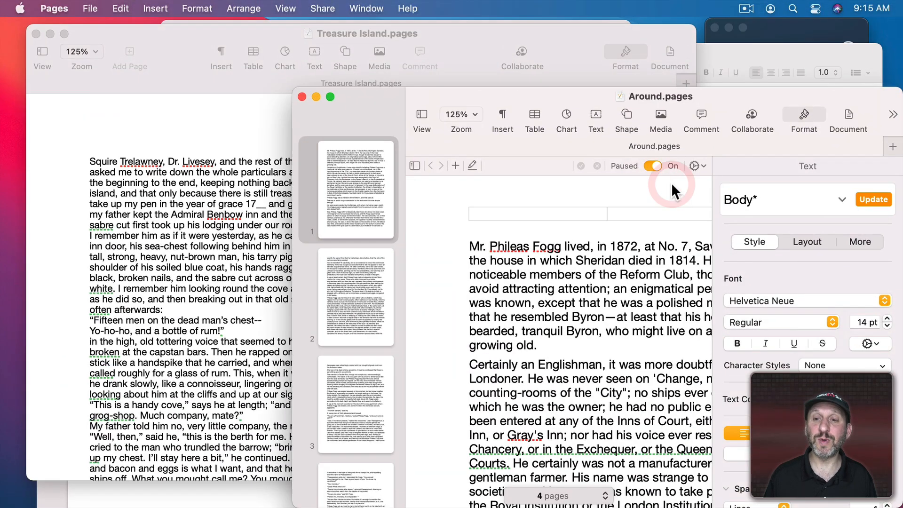
pyautogui.press('mission_control')
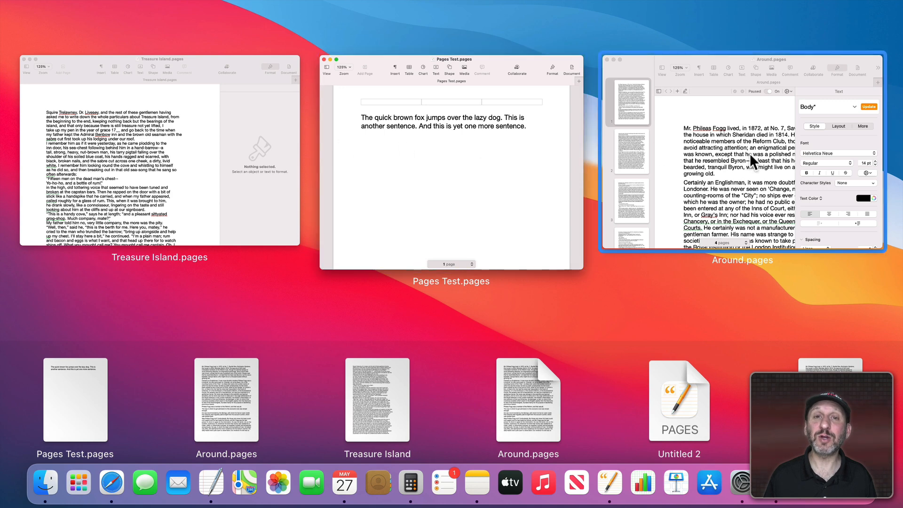
# - Pick the Treasure Island.pages window in App Exposé to bring it forward
pyautogui.click(227, 399)
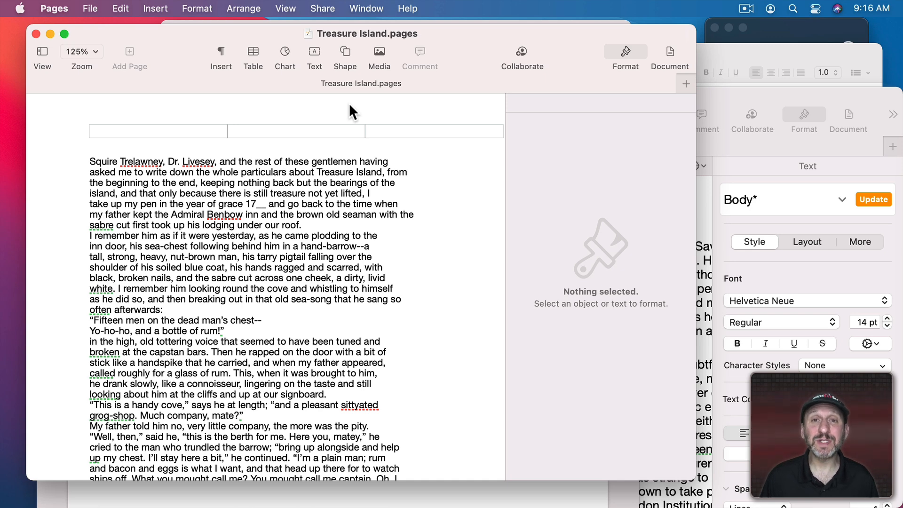
# - Merge all Pages windows into tabs, view Pages Test, then return to Treasure Island
pyautogui.click(366, 8)
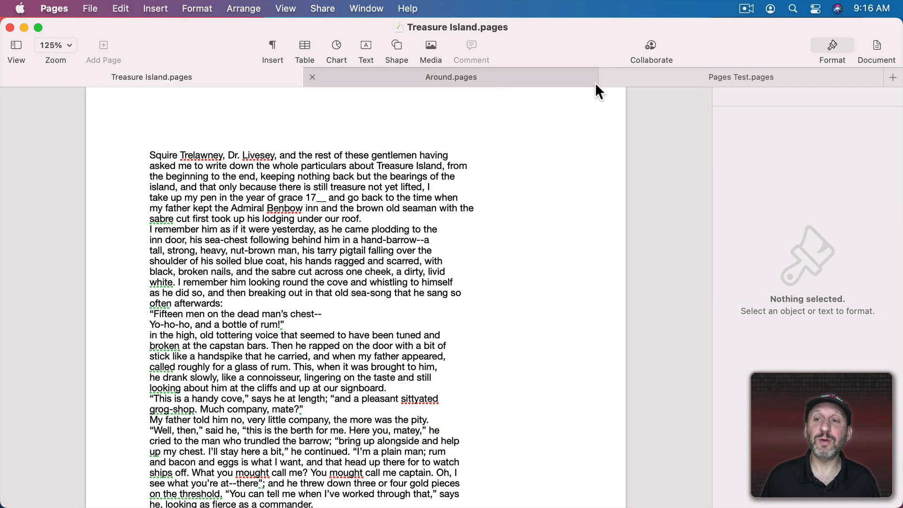
pyautogui.click(740, 76)
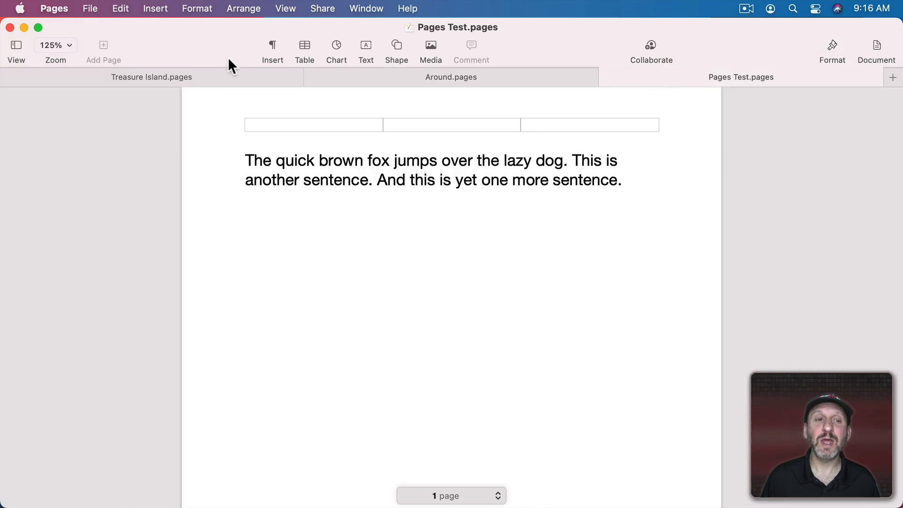
pyautogui.click(151, 76)
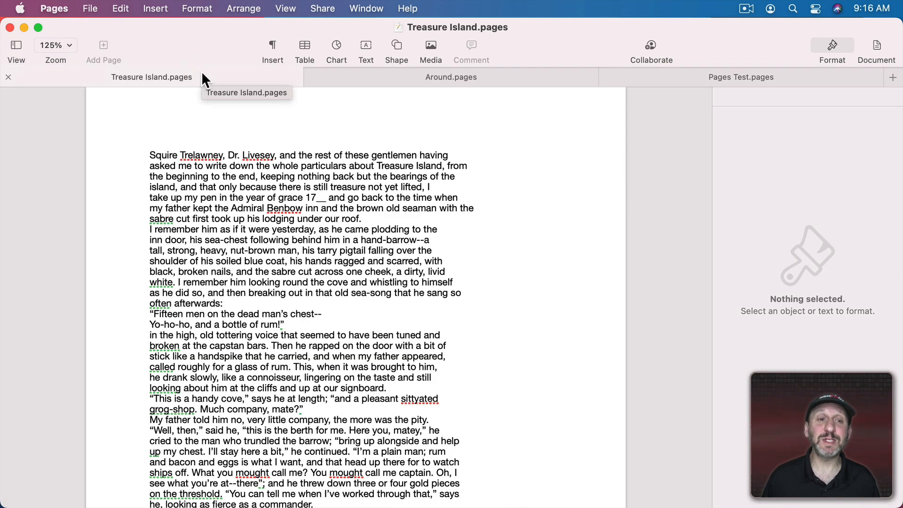
pyautogui.moveTo(401, 34)
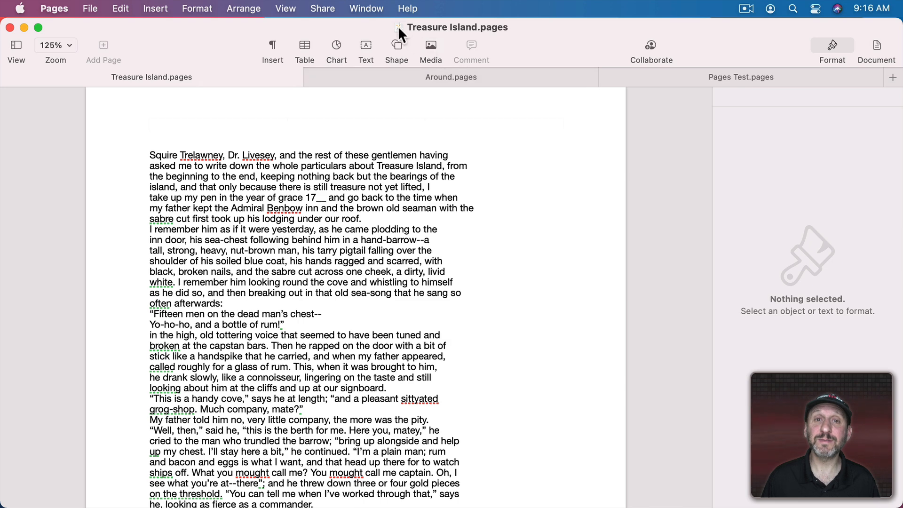
pyautogui.click(366, 9)
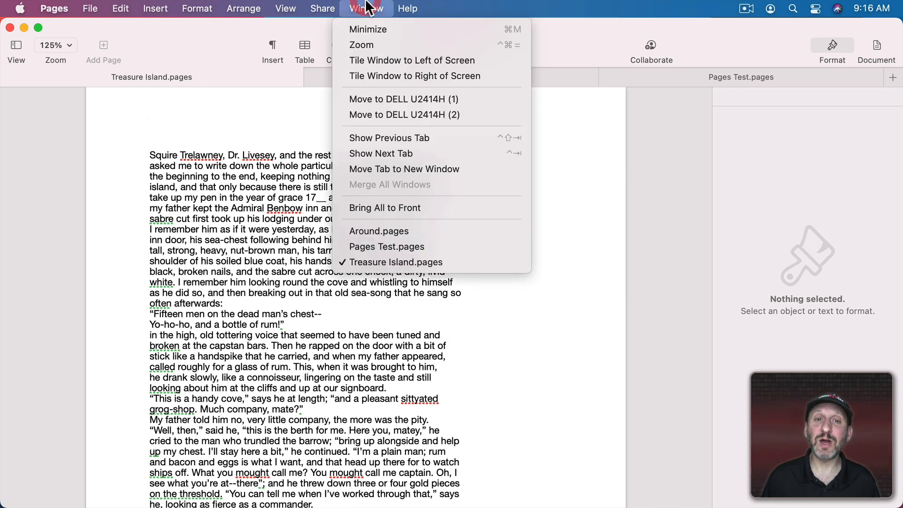
pyautogui.moveTo(378, 232)
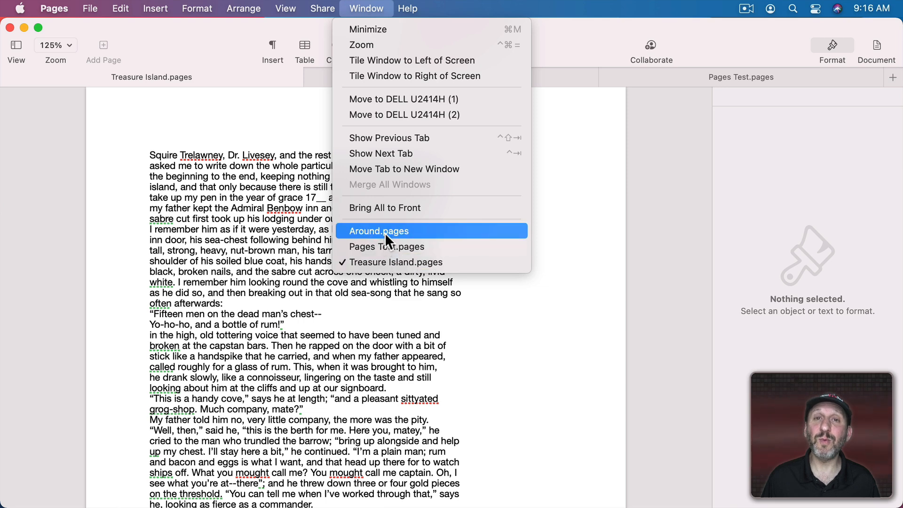
pyautogui.click(379, 231)
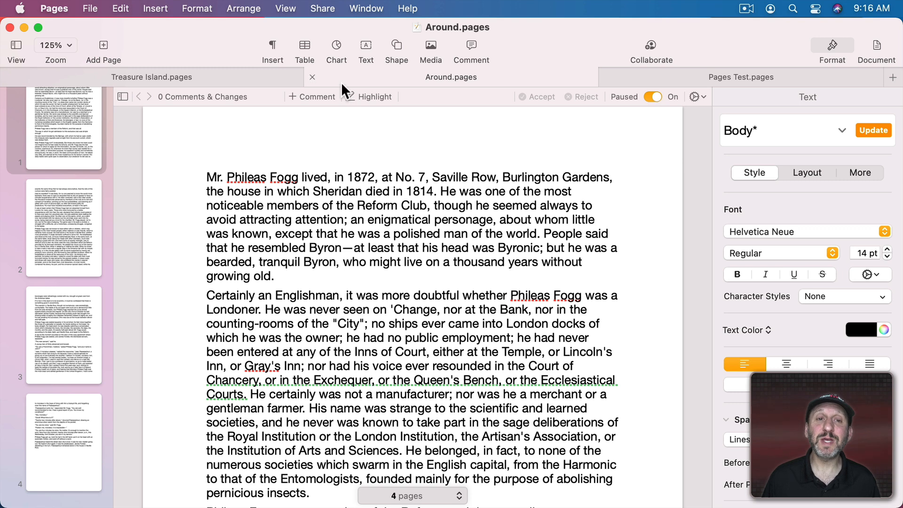
pyautogui.click(366, 9)
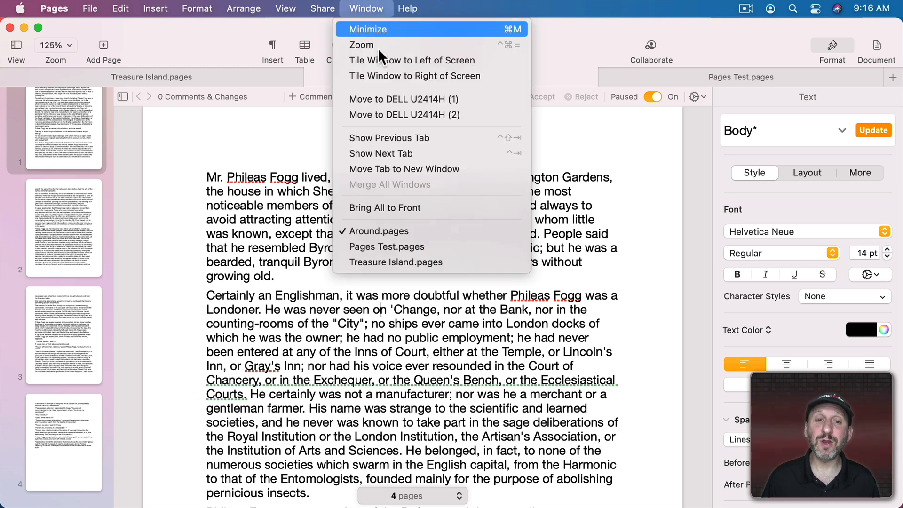
pyautogui.moveTo(513, 153)
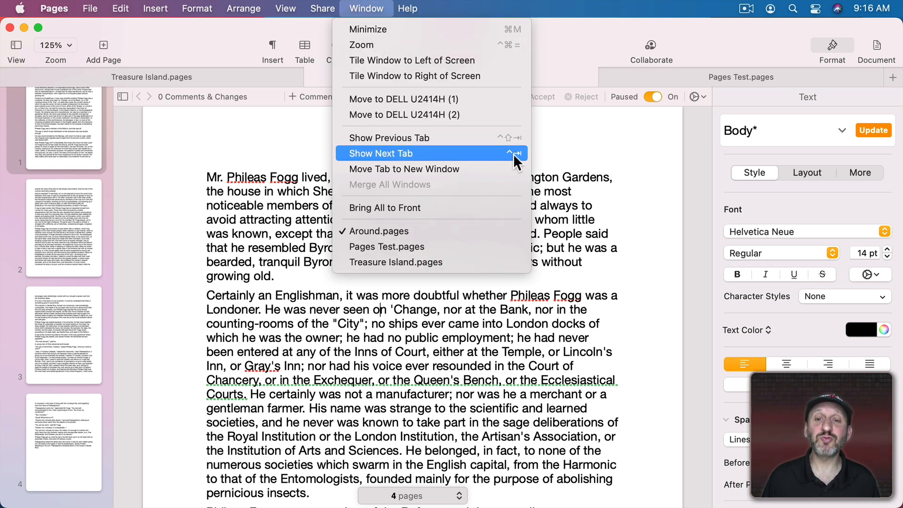
pyautogui.moveTo(498, 138)
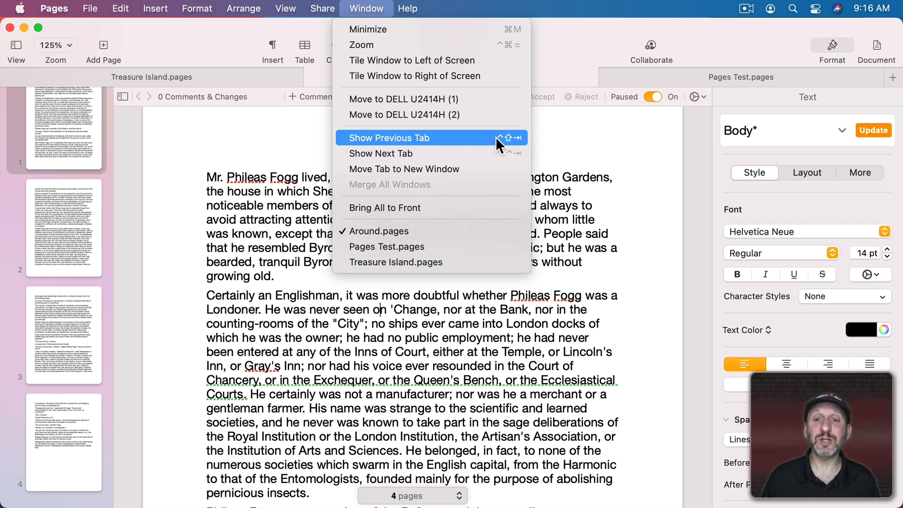
pyautogui.click(388, 137)
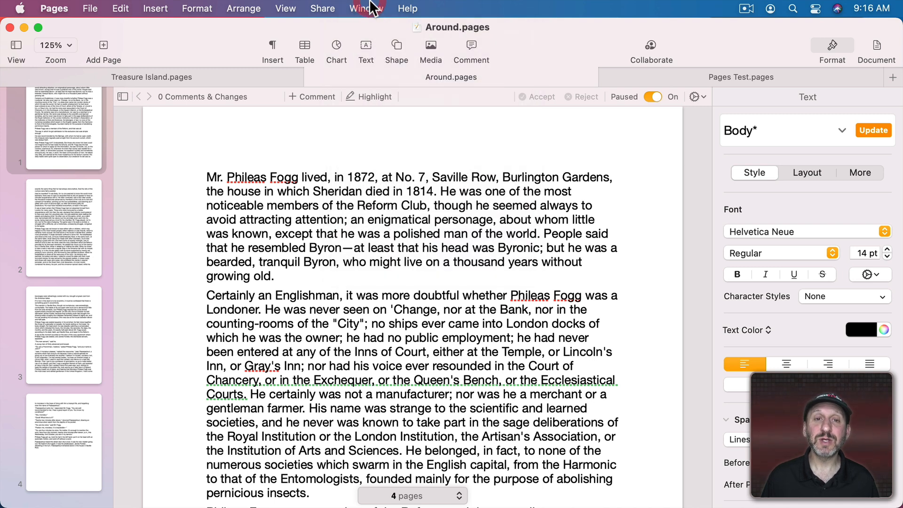
pyautogui.click(740, 76)
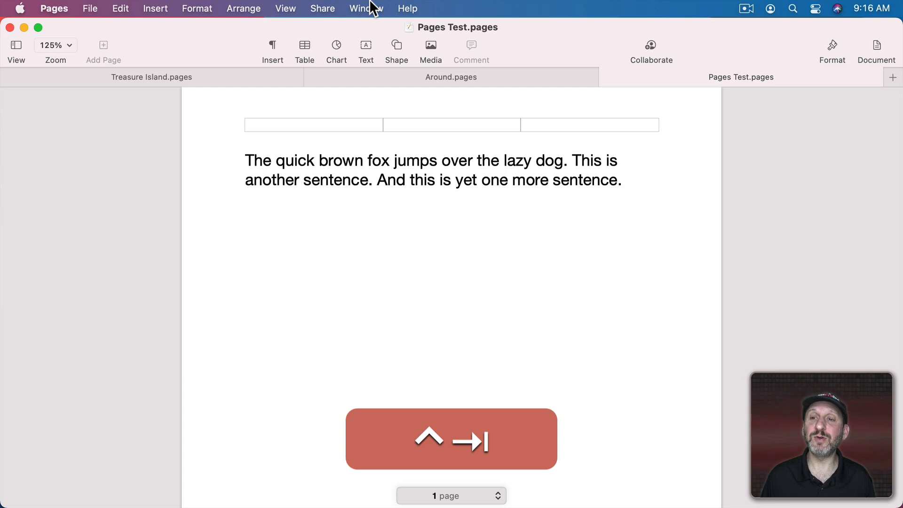
pyautogui.click(150, 76)
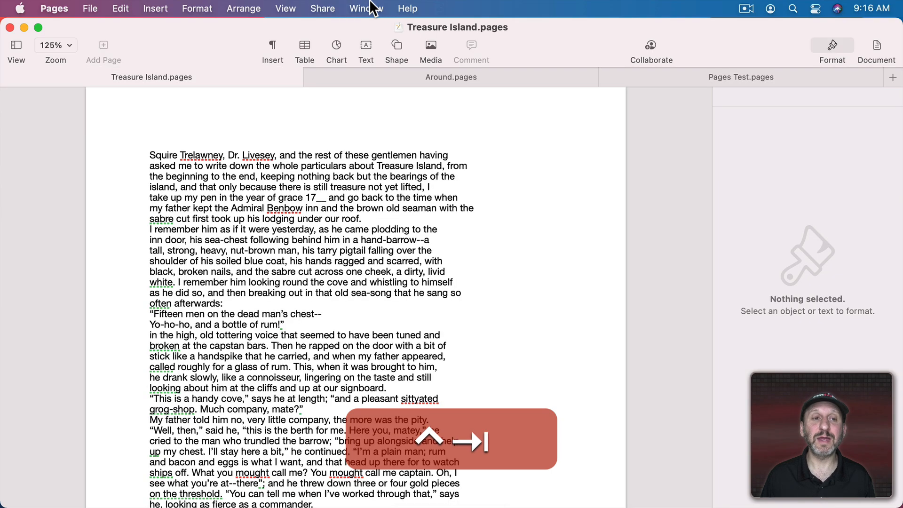
pyautogui.click(450, 76)
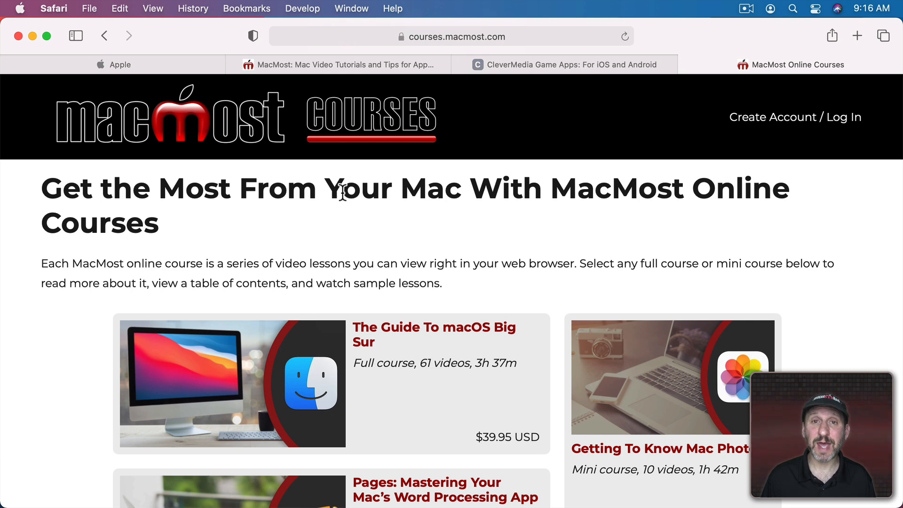
pyautogui.click(350, 9)
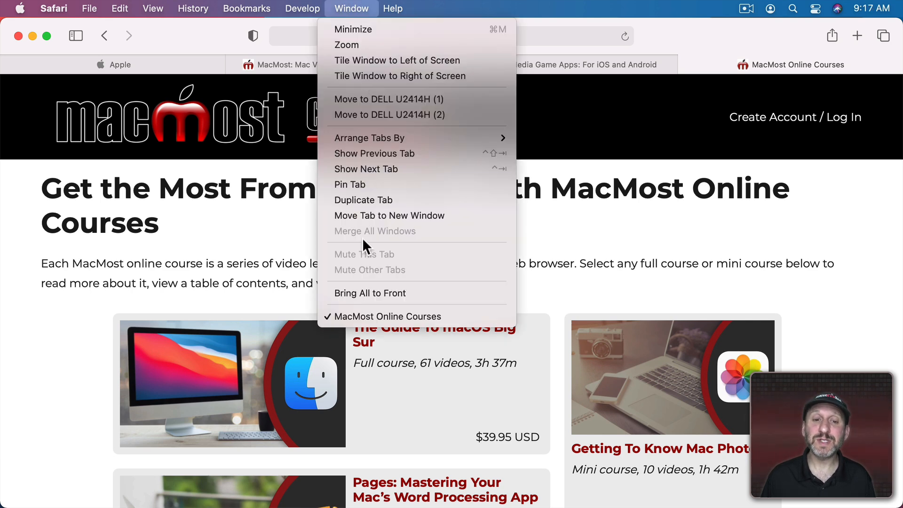
pyautogui.moveTo(351, 9)
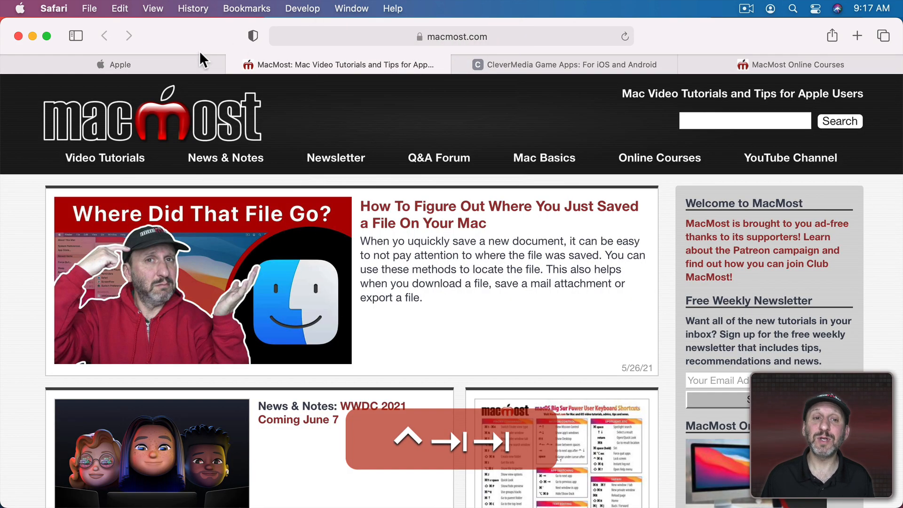
pyautogui.click(564, 65)
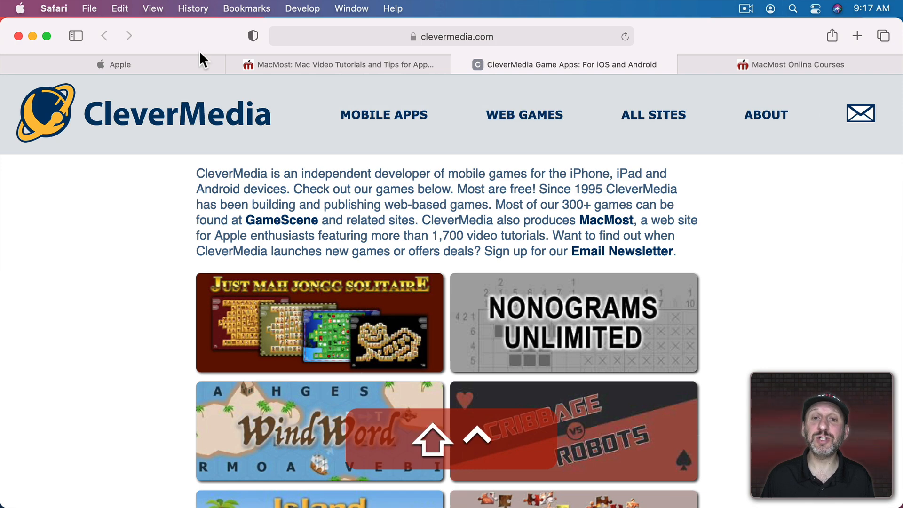
pyautogui.click(120, 64)
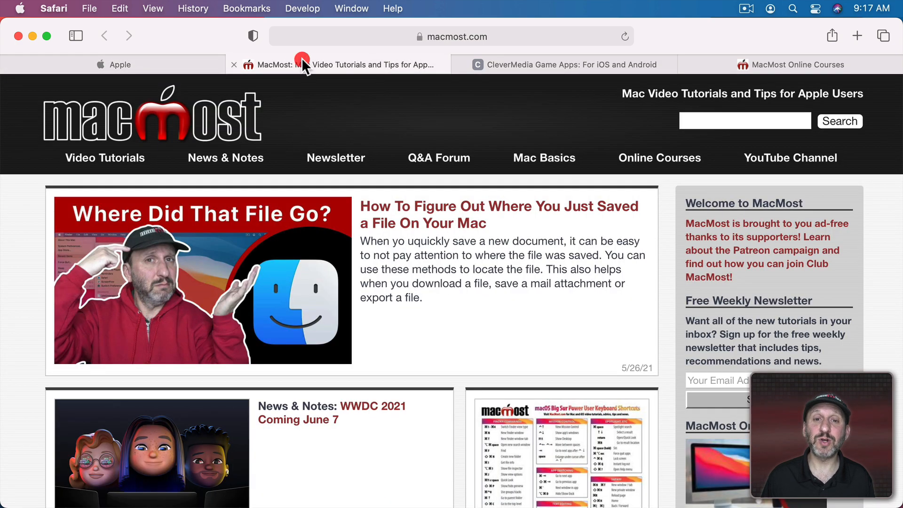
pyautogui.click(564, 64)
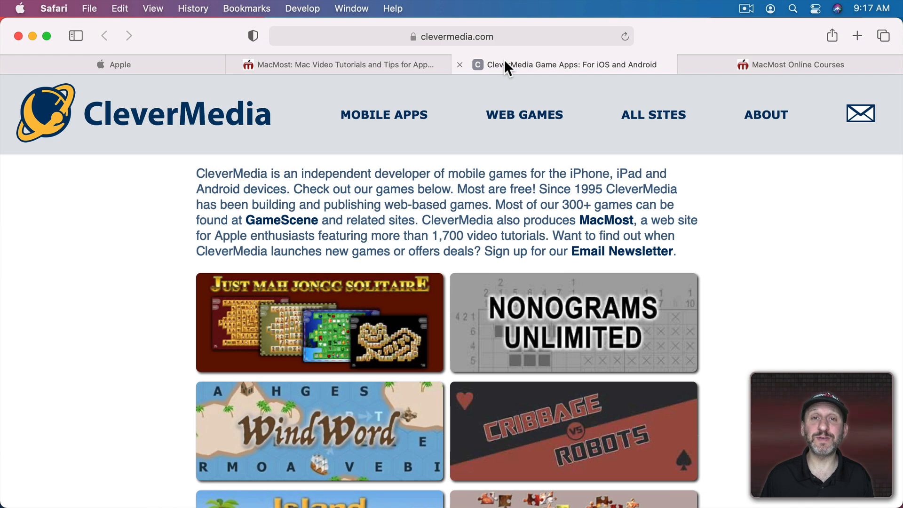
pyautogui.press('cmd+1')
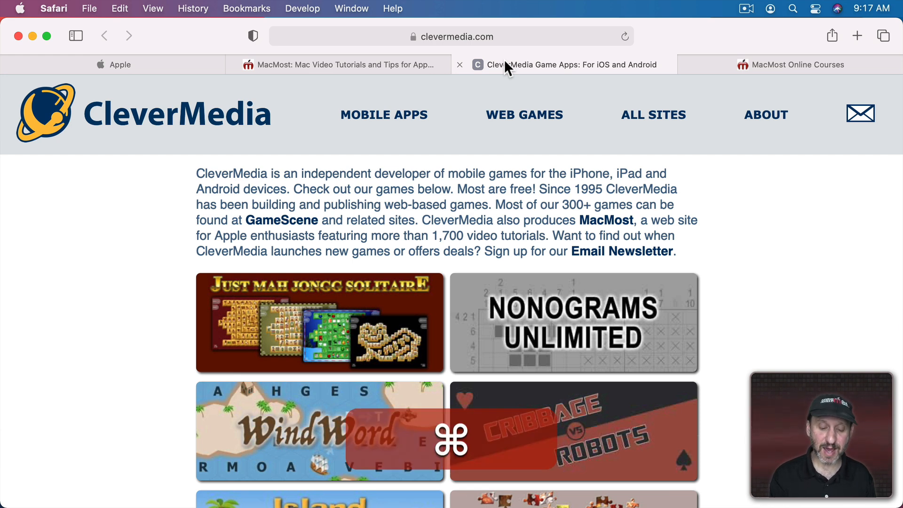
pyautogui.click(798, 65)
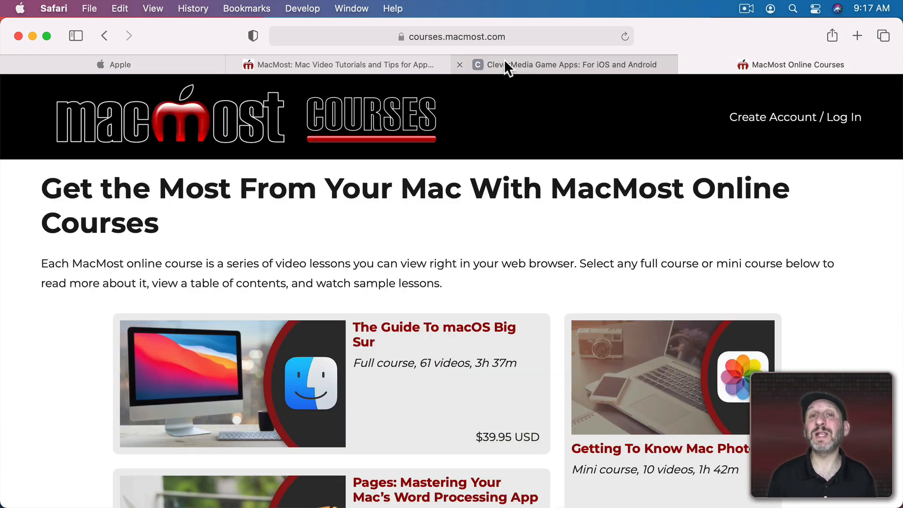